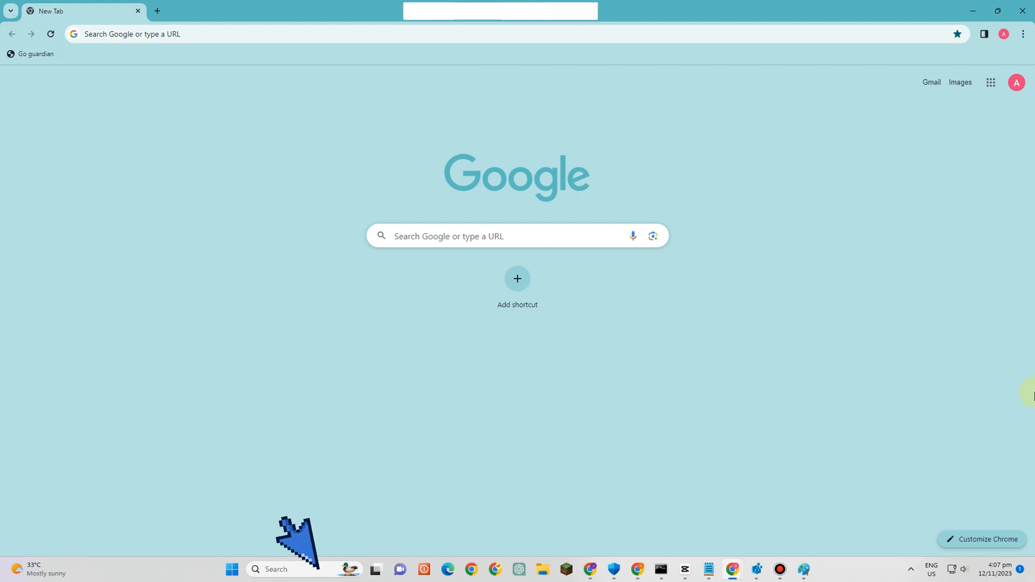
pyautogui.moveTo(302, 571)
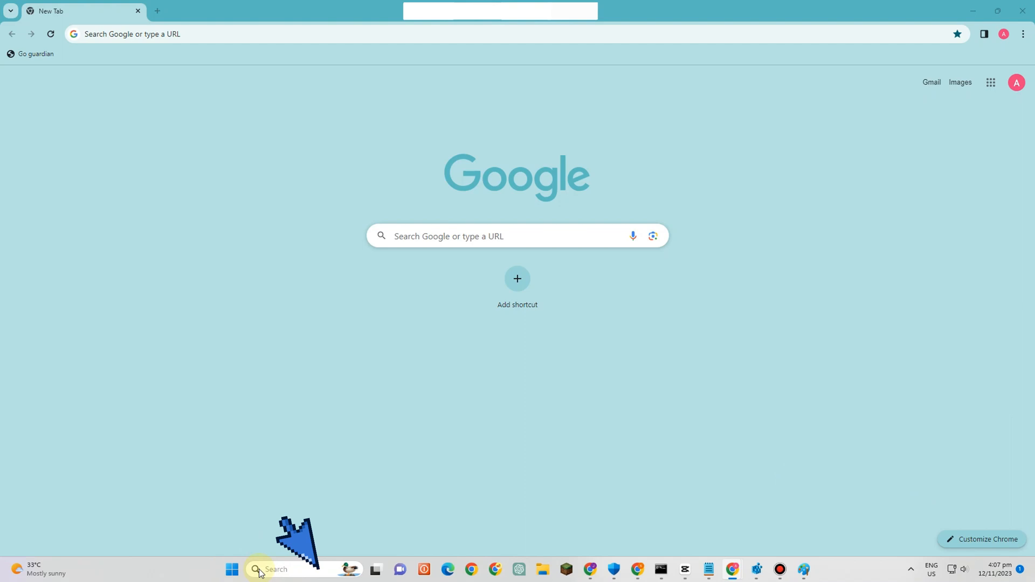
# Search Windows for "settings" and select the Settings app best match
pyautogui.write('settings')
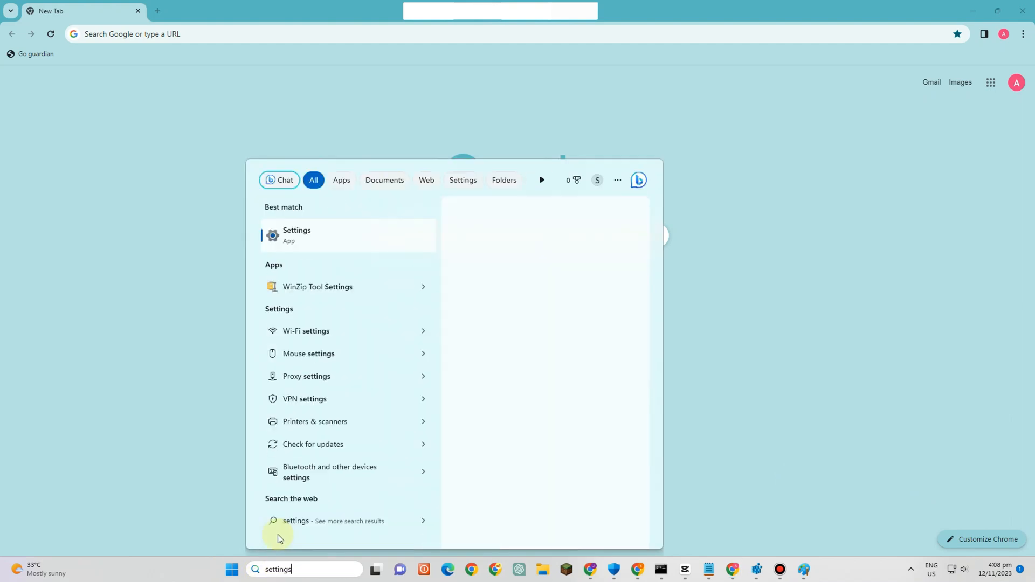
pyautogui.click(290, 239)
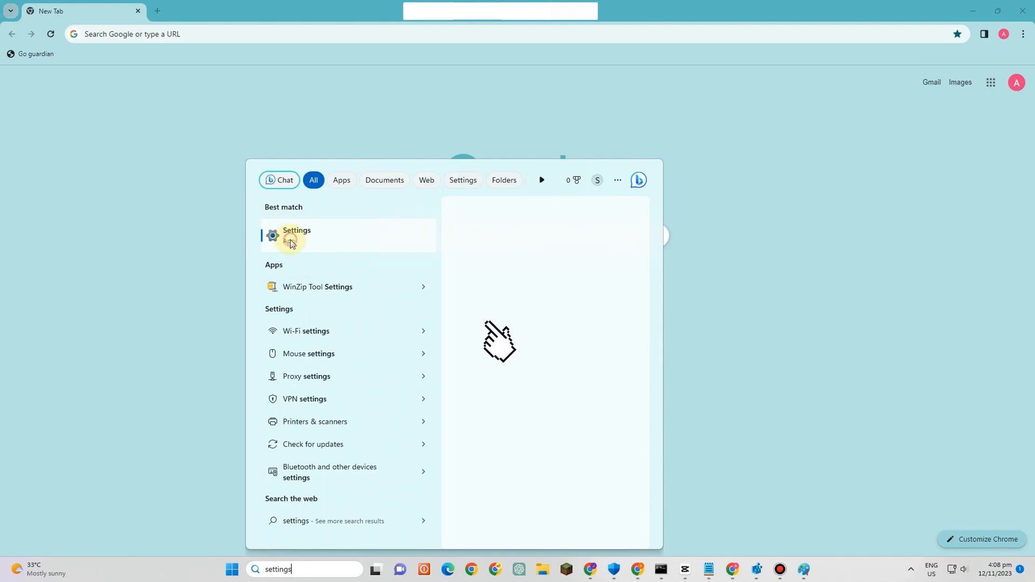
# Launch the Settings app from the search result's Open option, landing on the System page
pyautogui.click(291, 237)
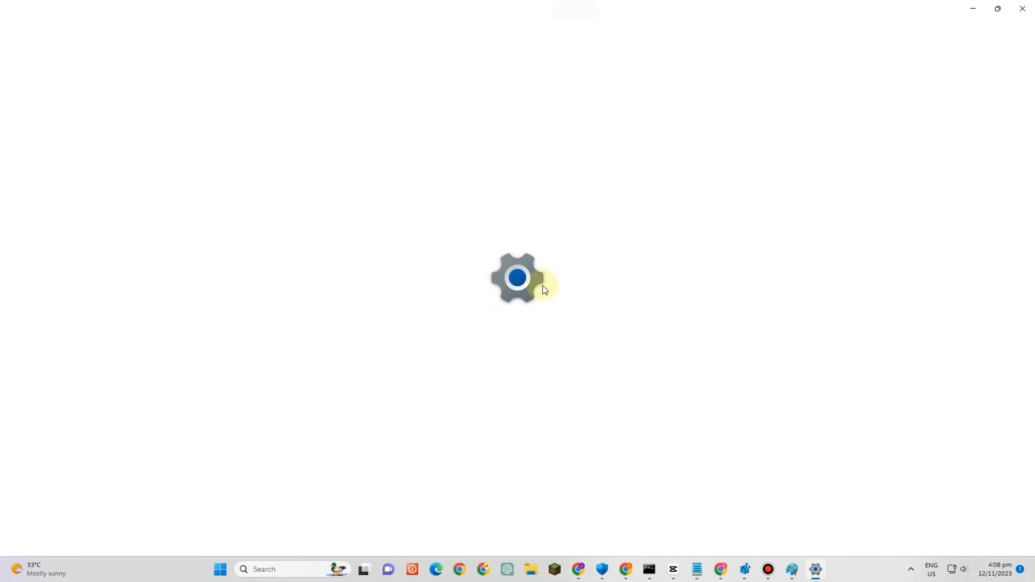
pyautogui.moveTo(533, 295)
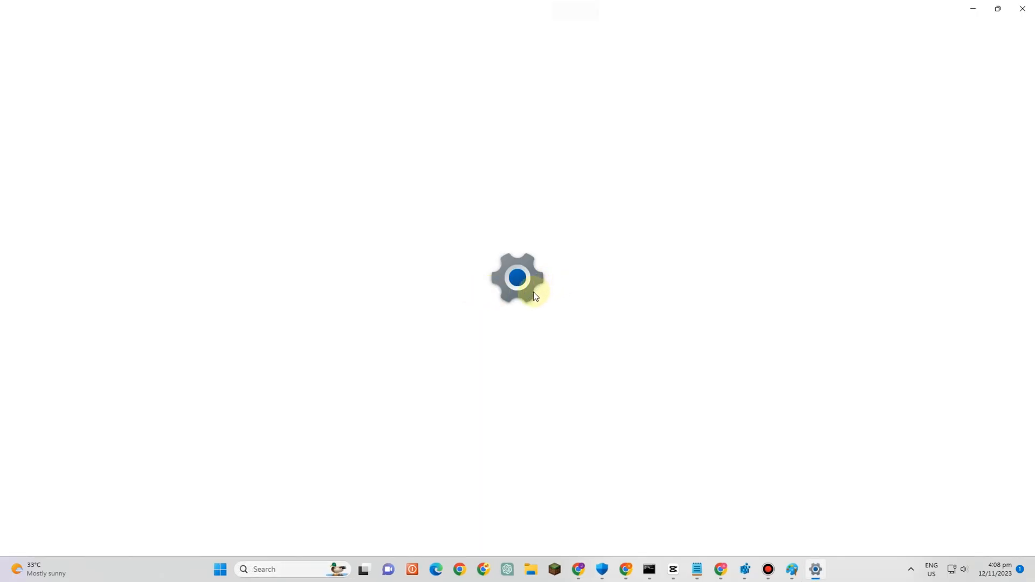
pyautogui.moveTo(528, 301)
pyautogui.write('se')
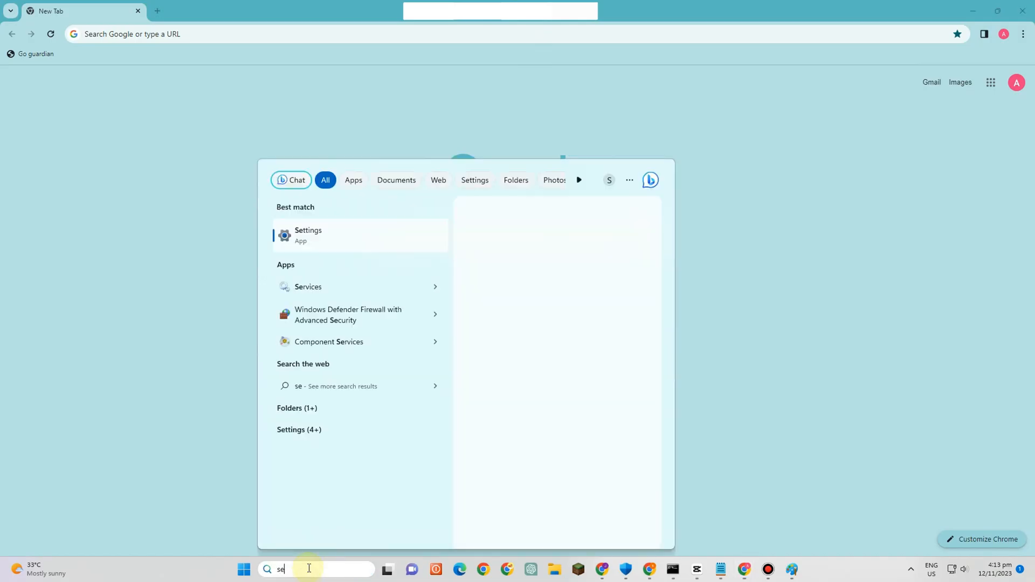
pyautogui.rightClick(308, 235)
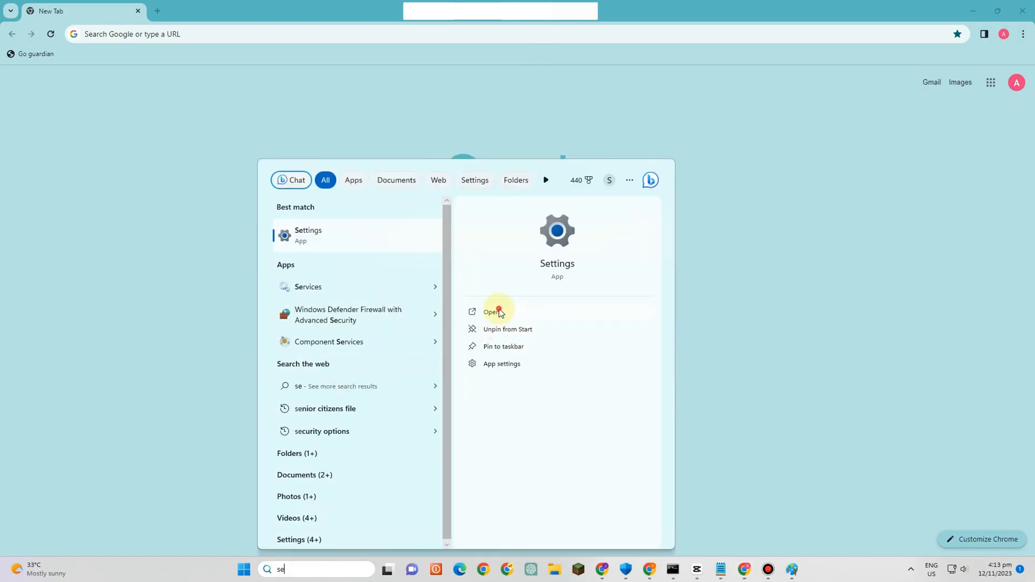
pyautogui.click(498, 311)
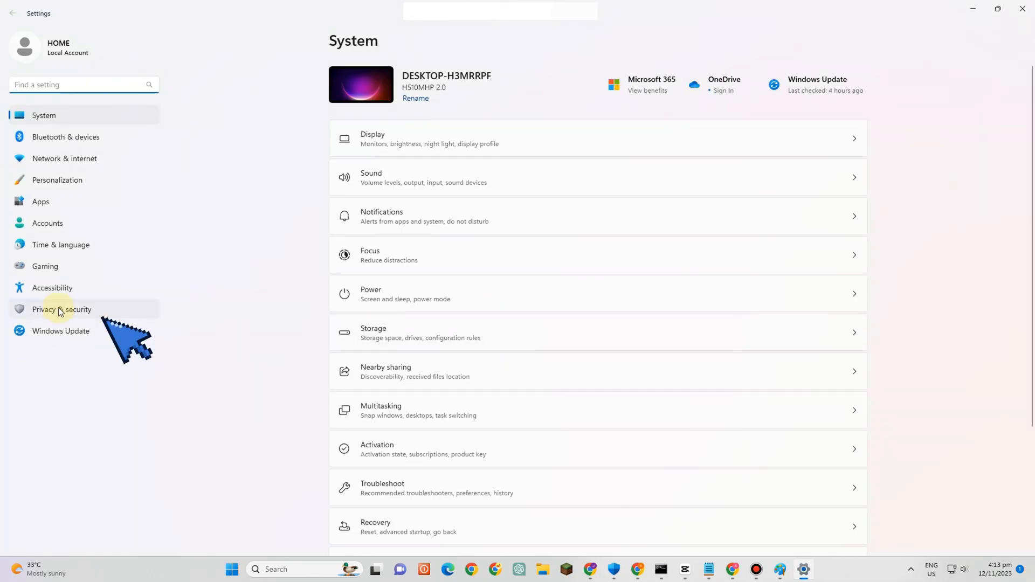
# Browse the Privacy & security page in Windows Settings
pyautogui.click(59, 309)
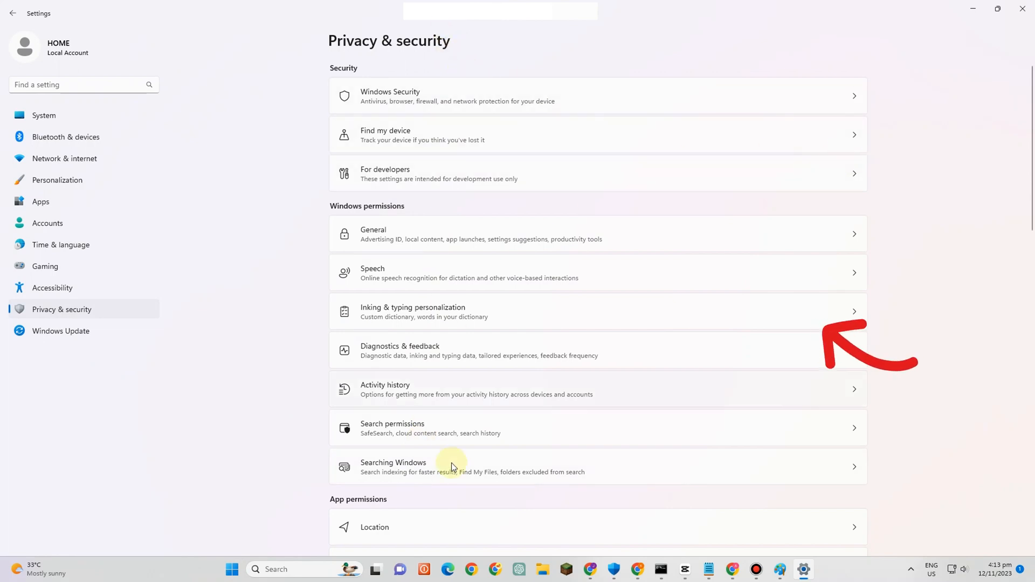
pyautogui.scroll(-3)
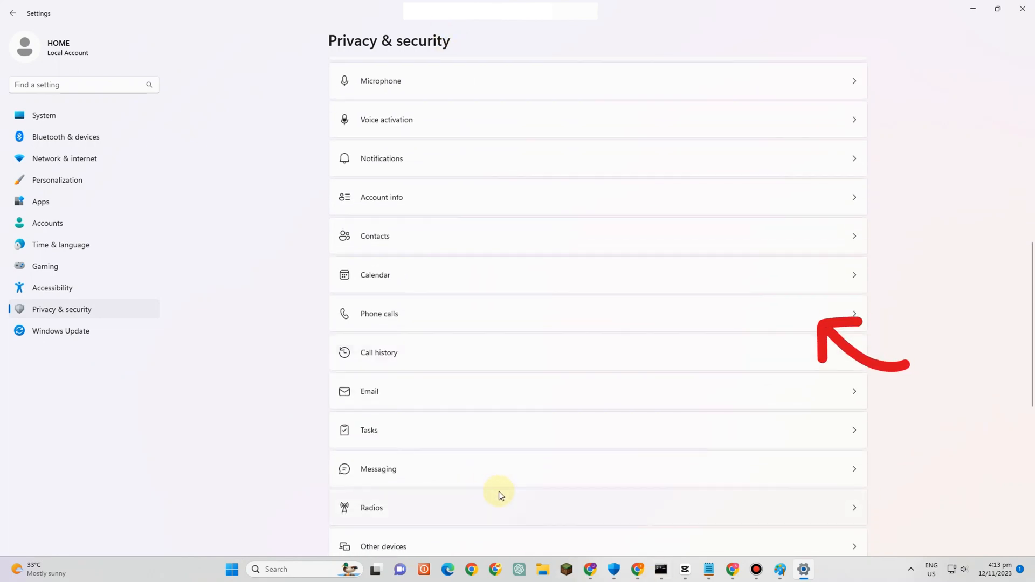
pyautogui.scroll(-3)
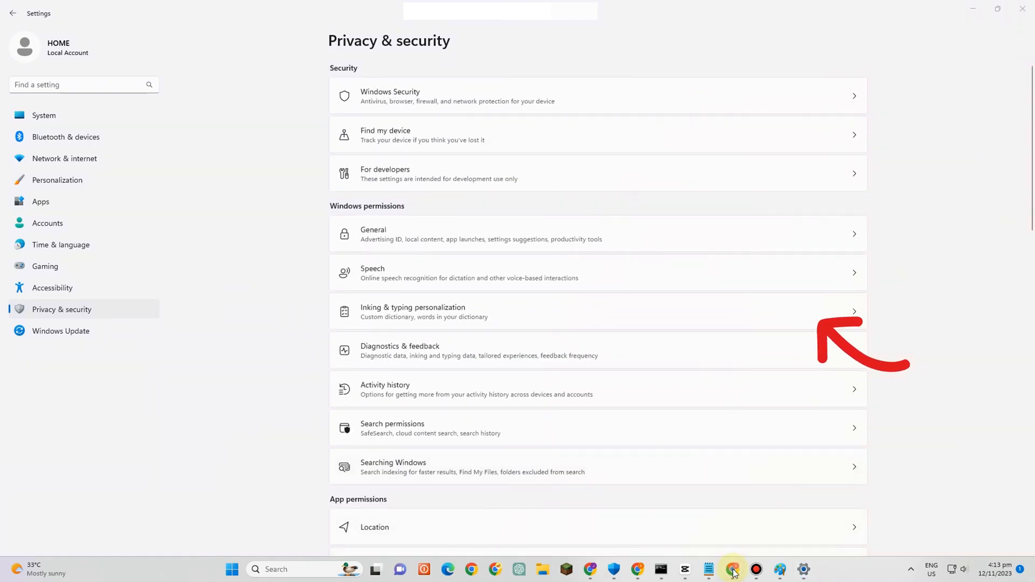
# Switch to Chrome and bring up its Settings page from the three-dot menu
pyautogui.click(733, 569)
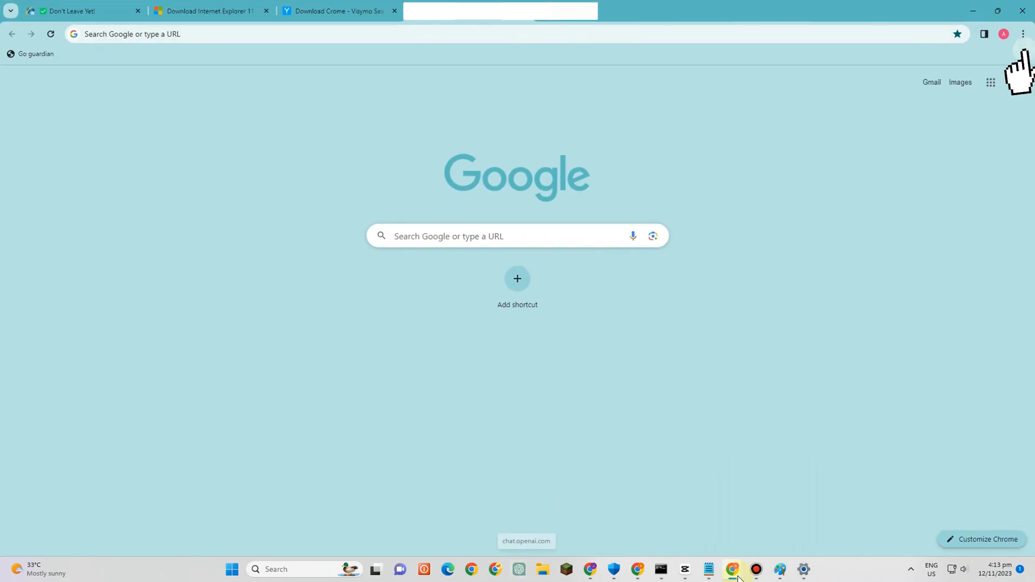
pyautogui.click(1023, 33)
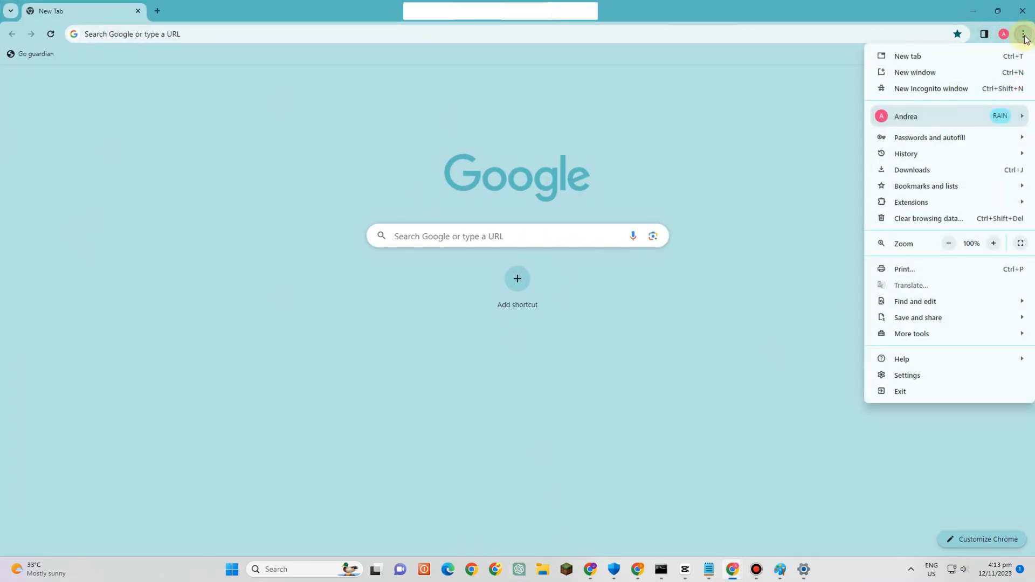
pyautogui.click(907, 375)
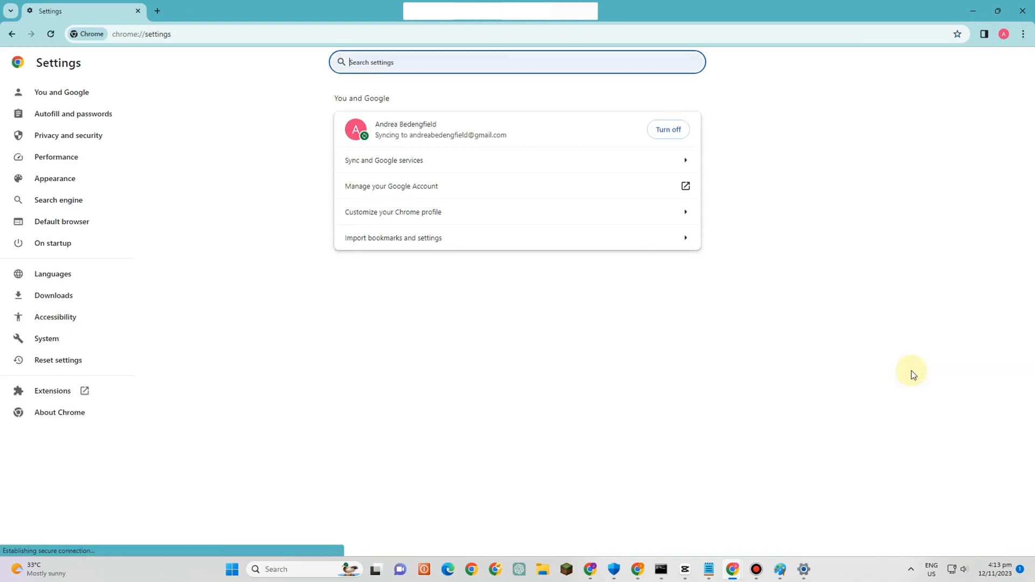
# Show Chrome's Privacy and security section with its security, privacy and apps options
pyautogui.click(68, 136)
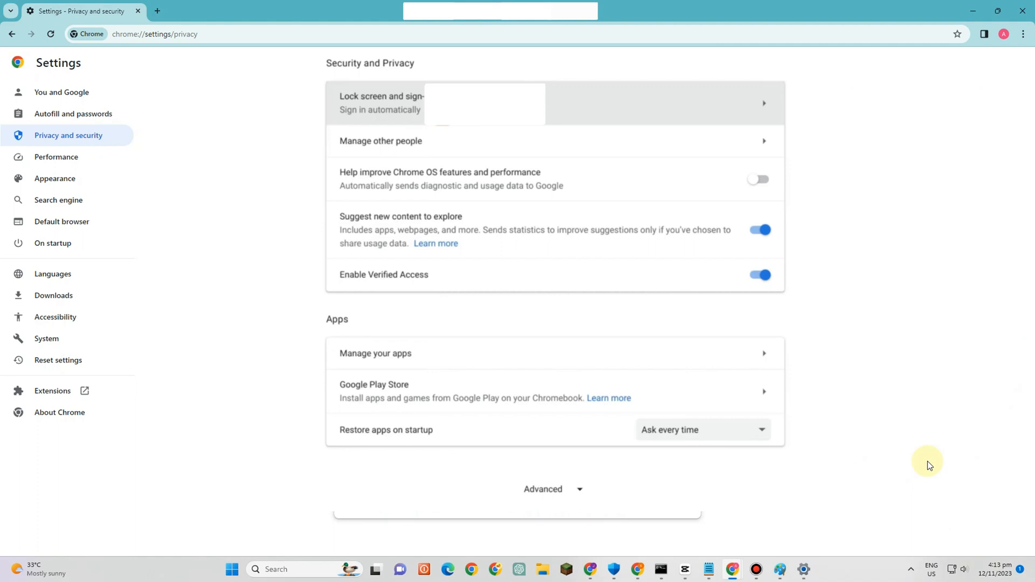
pyautogui.moveTo(926, 491)
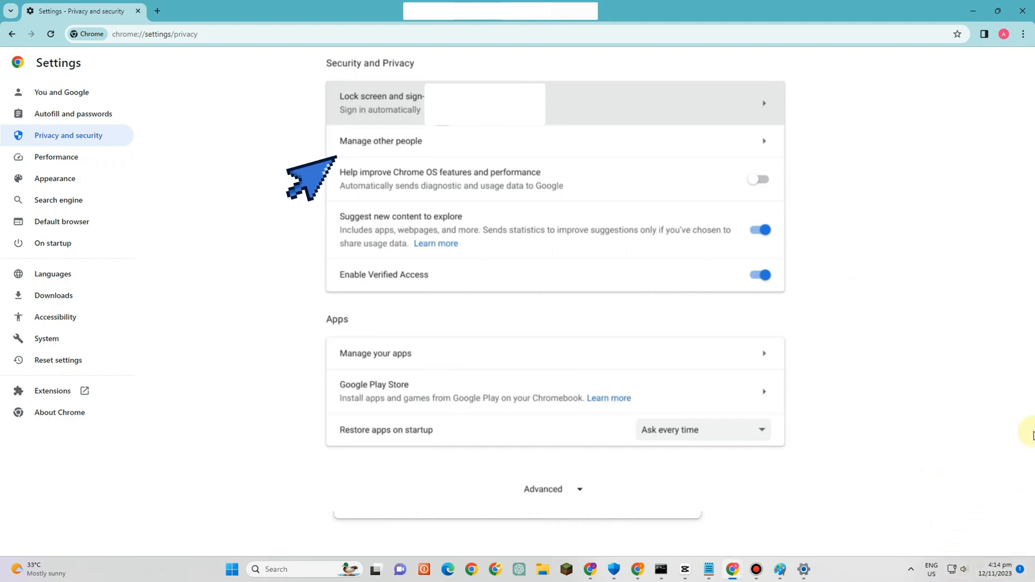
# Show Manage other people, revealing the Enable Guest browsing toggle currently switched on
pyautogui.click(382, 102)
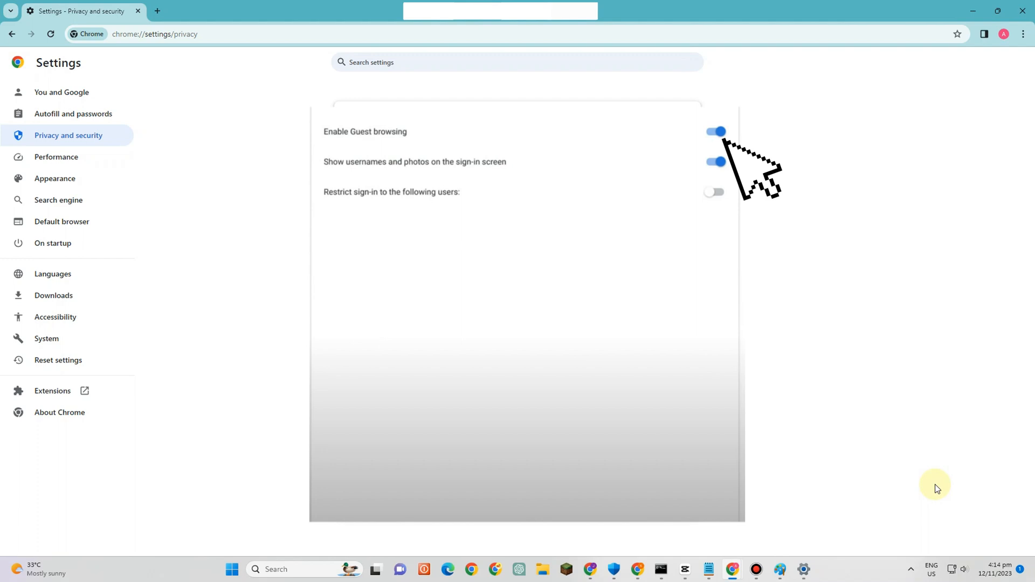
pyautogui.moveTo(1022, 464)
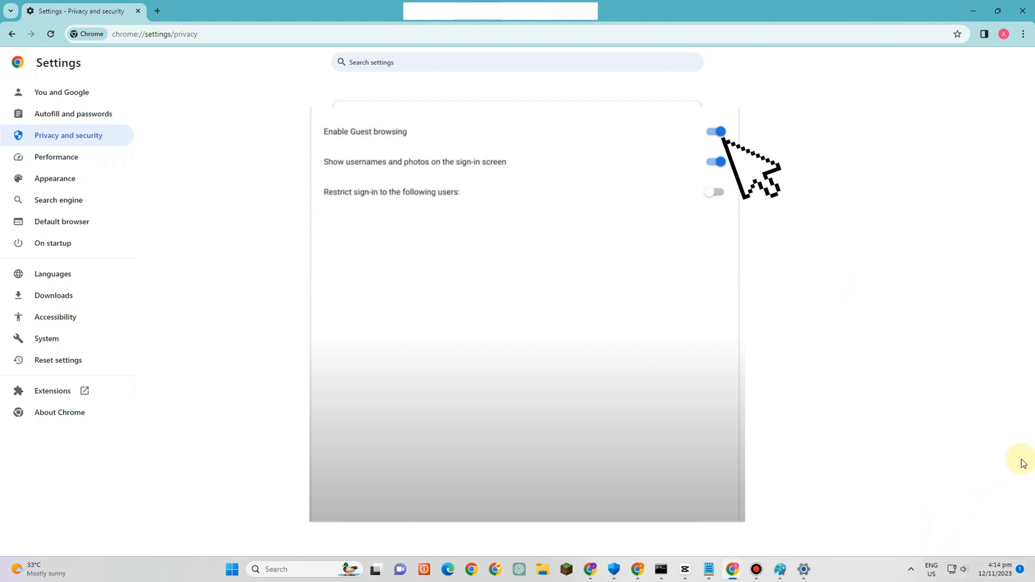
pyautogui.moveTo(935, 489)
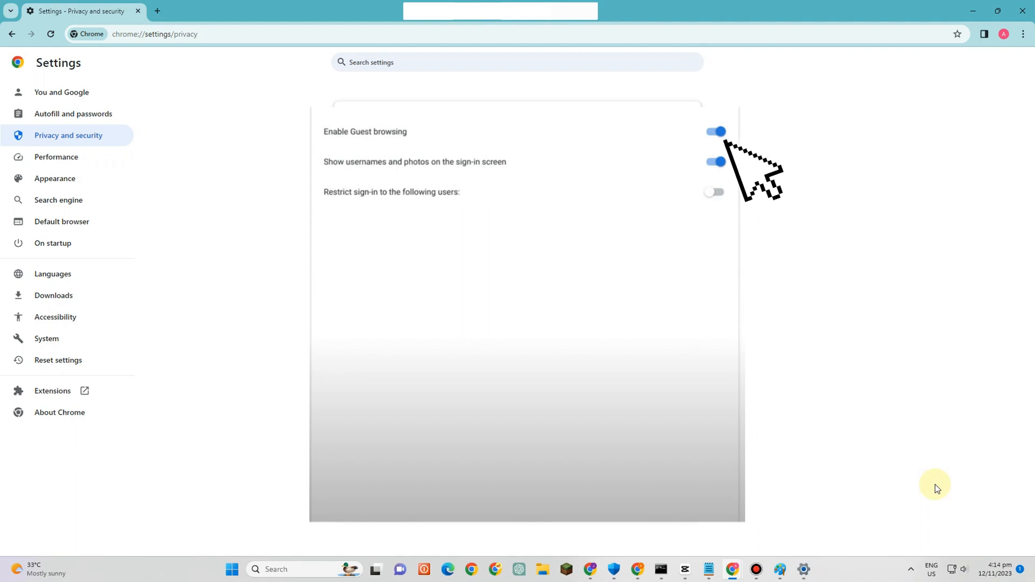
pyautogui.moveTo(846, 455)
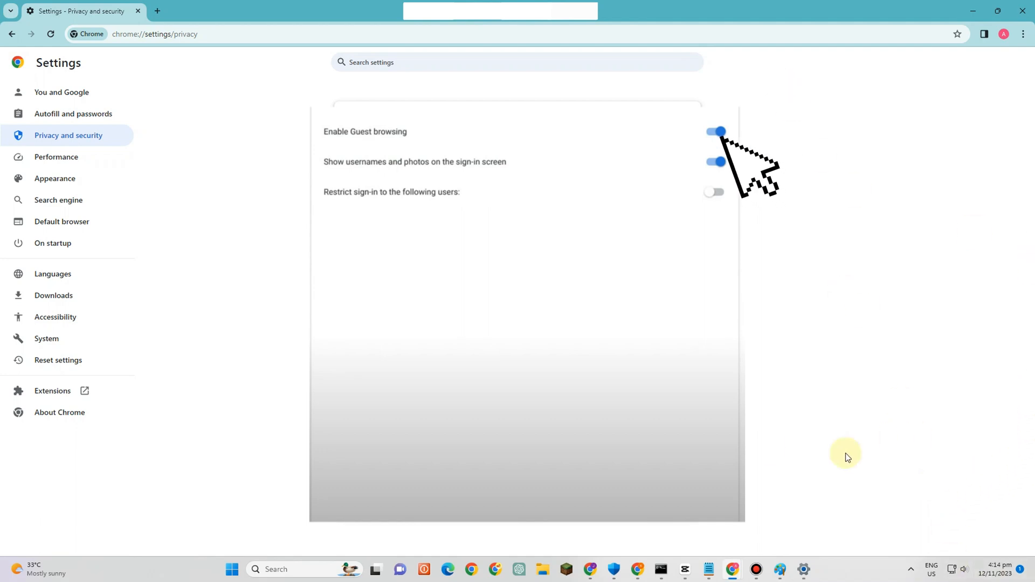